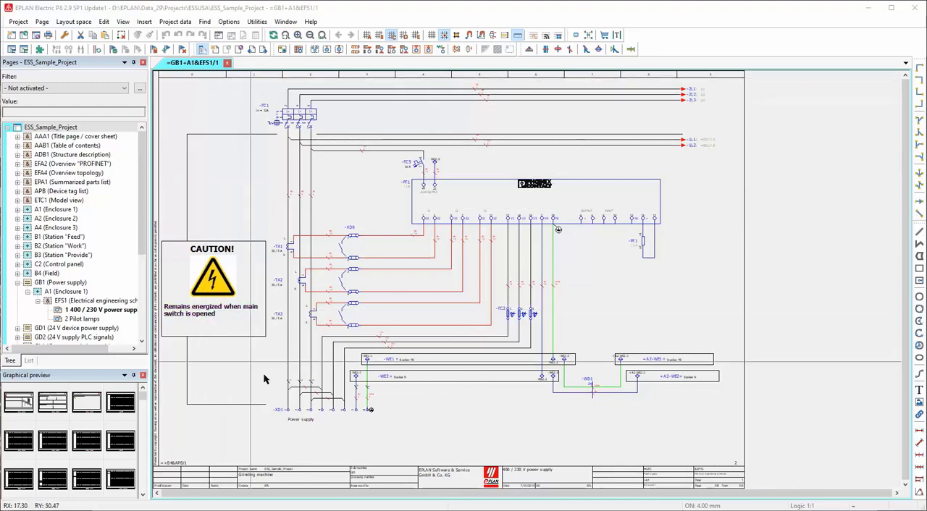
mouse_move(347, 268)
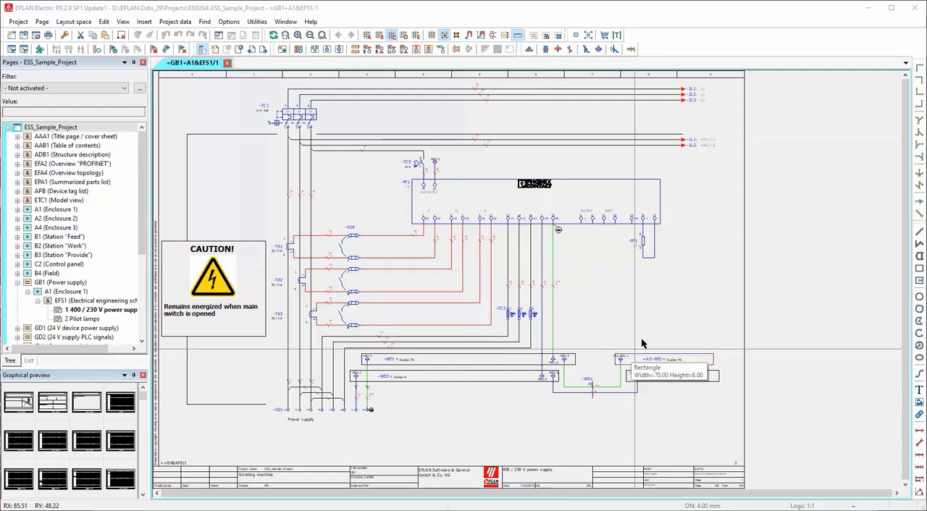
mouse_move(610, 398)
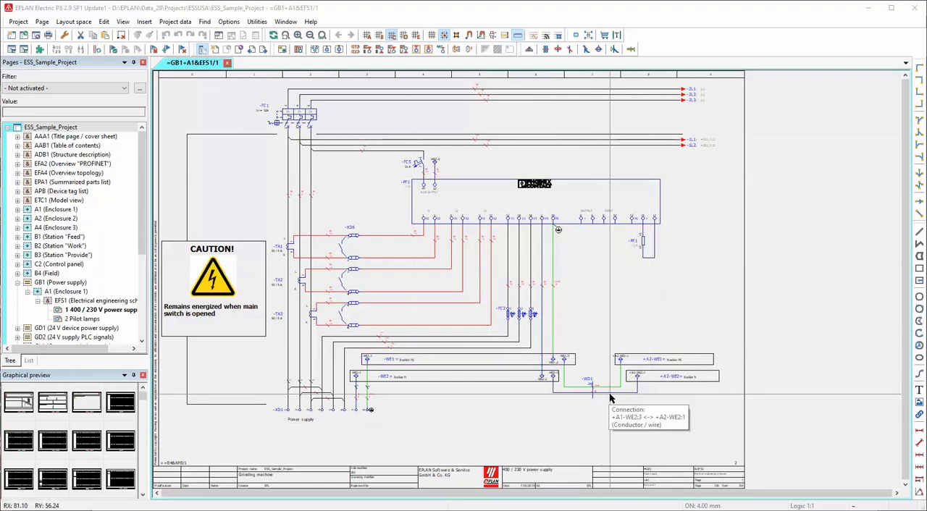
mouse_move(716, 252)
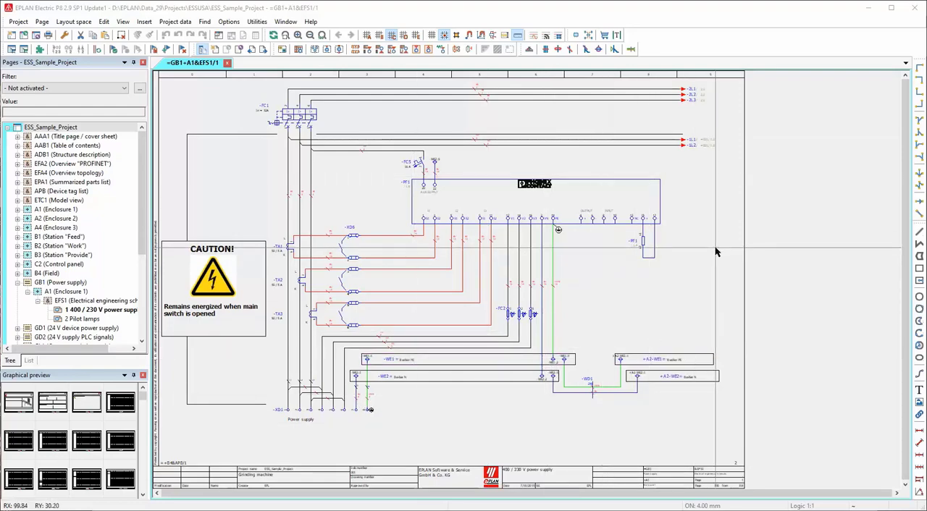
Open the Devices navigator for ESS_Sample_Project from the Project data menu.
click(176, 21)
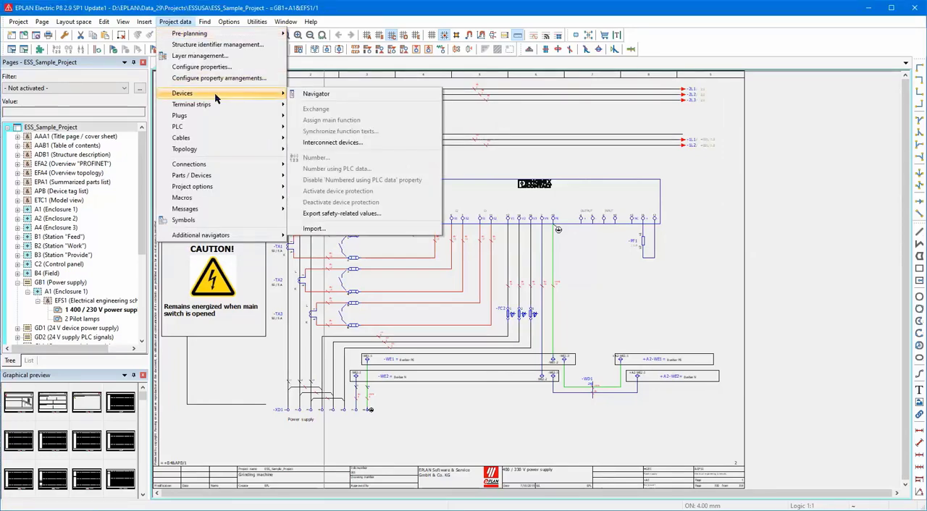
click(316, 94)
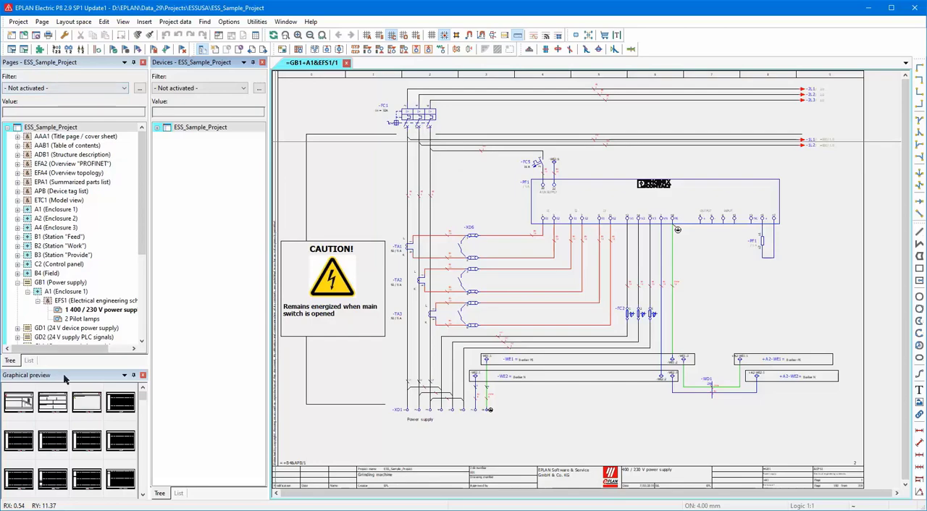
mouse_move(485, 108)
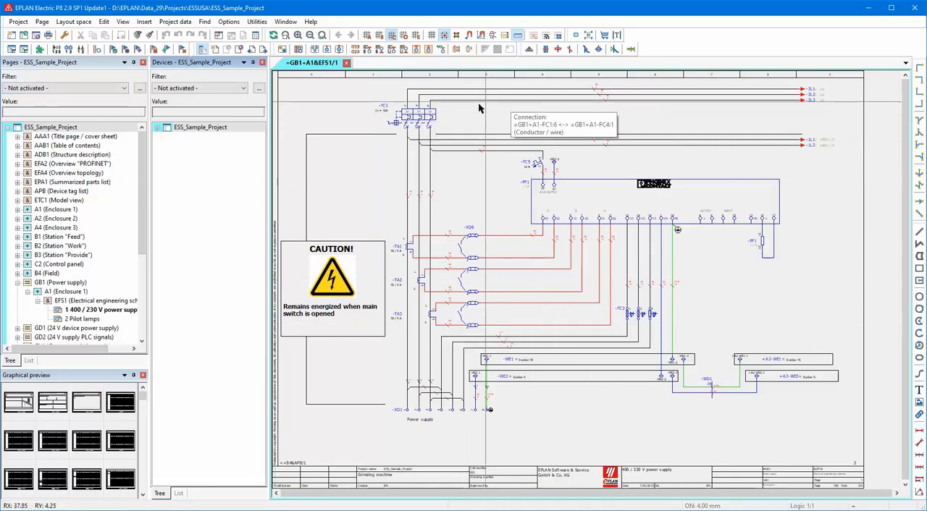
mouse_move(420, 340)
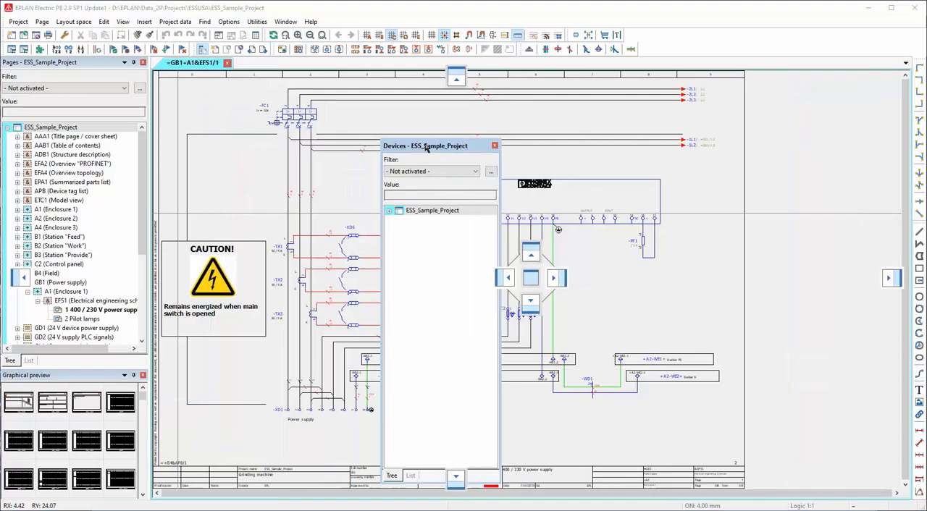
drag(425, 145, 371, 125)
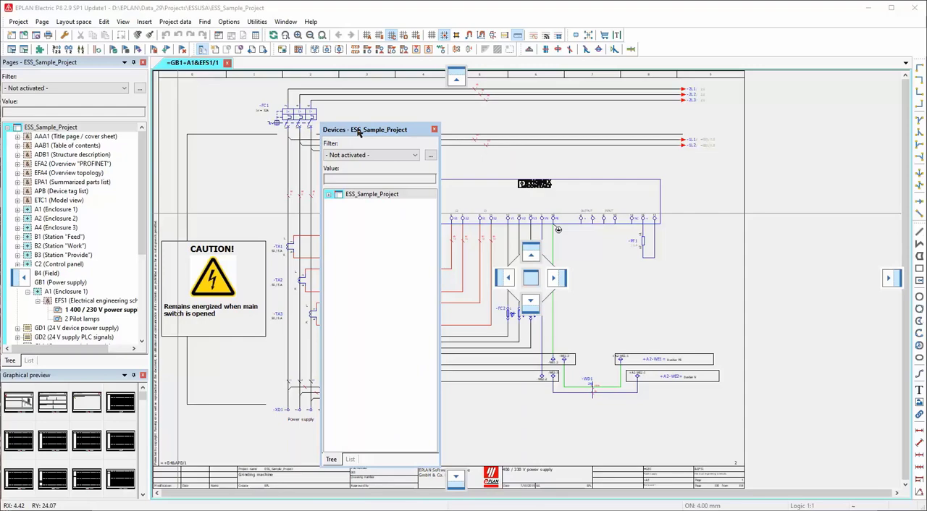
drag(365, 130, 393, 131)
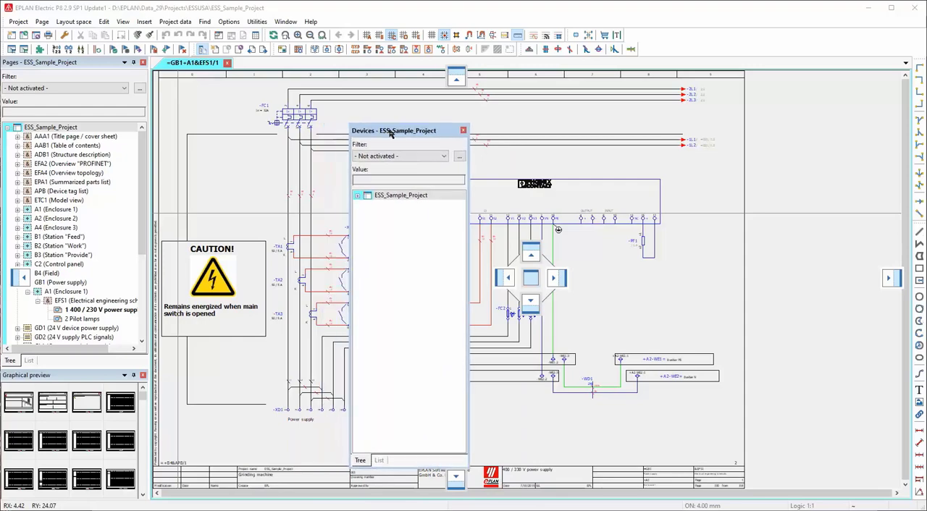
drag(393, 130, 425, 144)
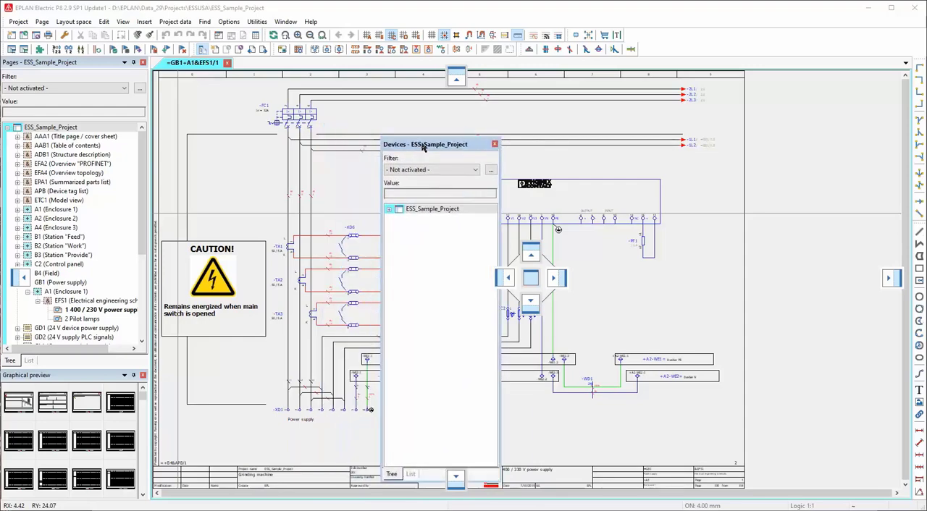
drag(424, 144, 458, 150)
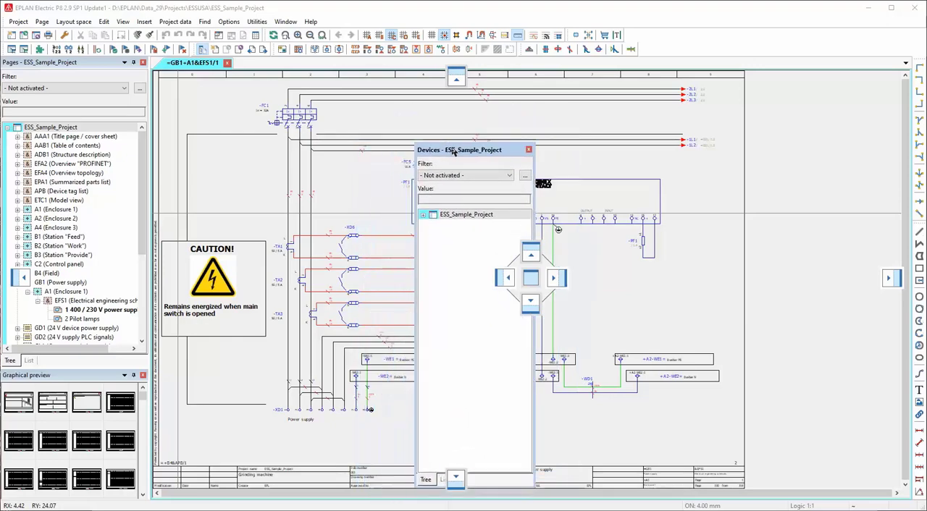
drag(470, 150, 373, 141)
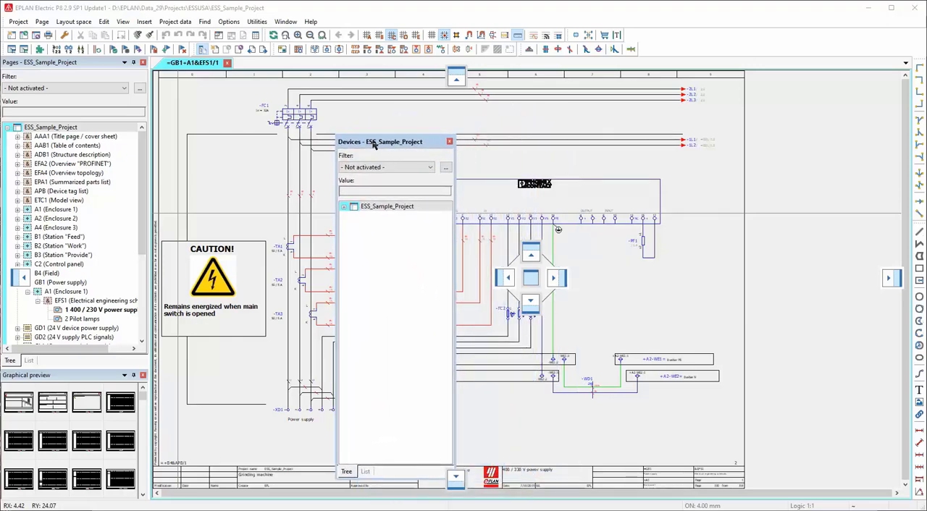
drag(379, 142, 233, 219)
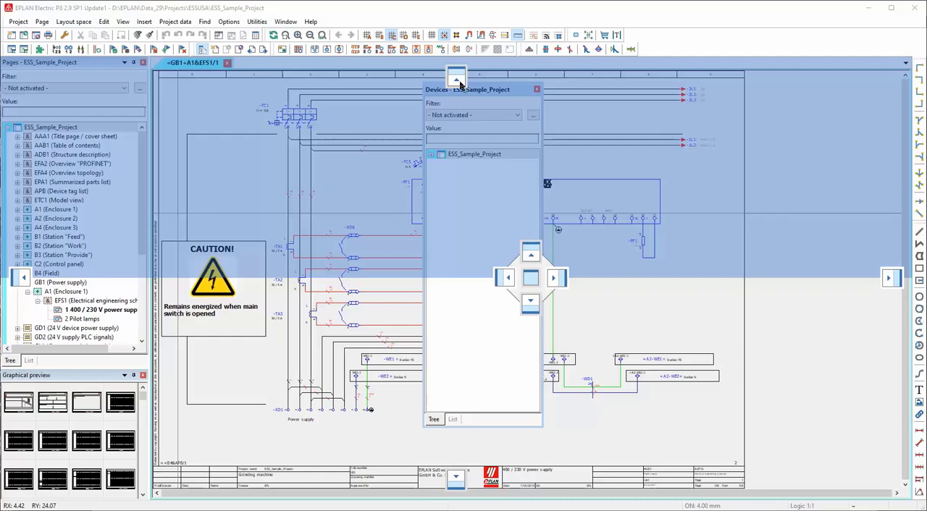
drag(467, 89, 411, 286)
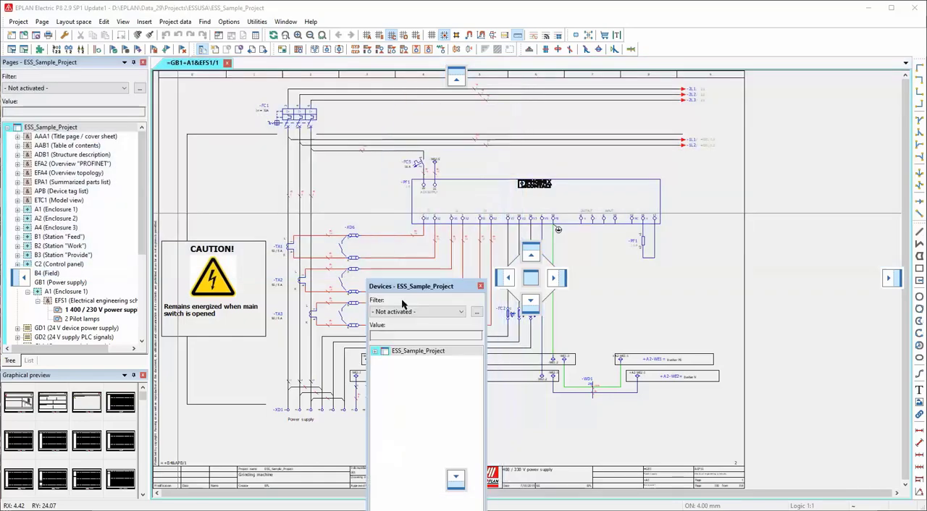
drag(411, 285, 483, 316)
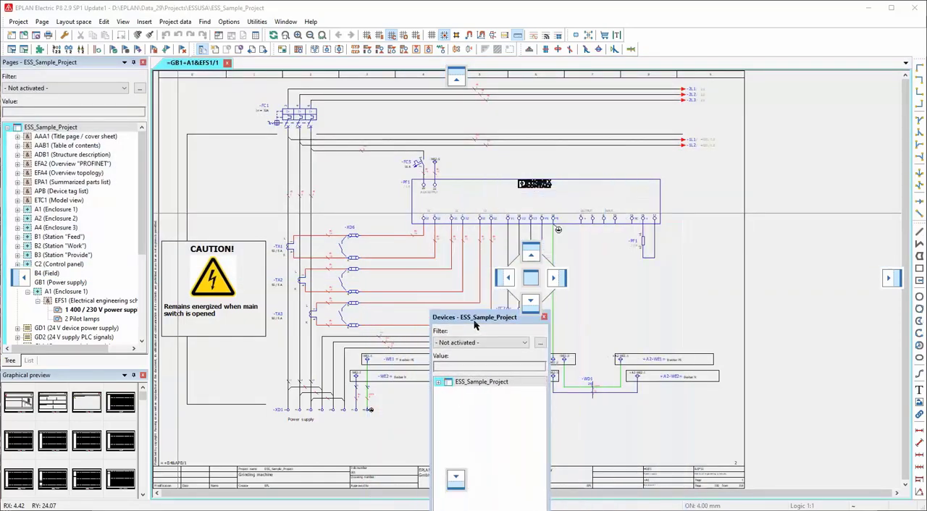
drag(474, 318, 557, 217)
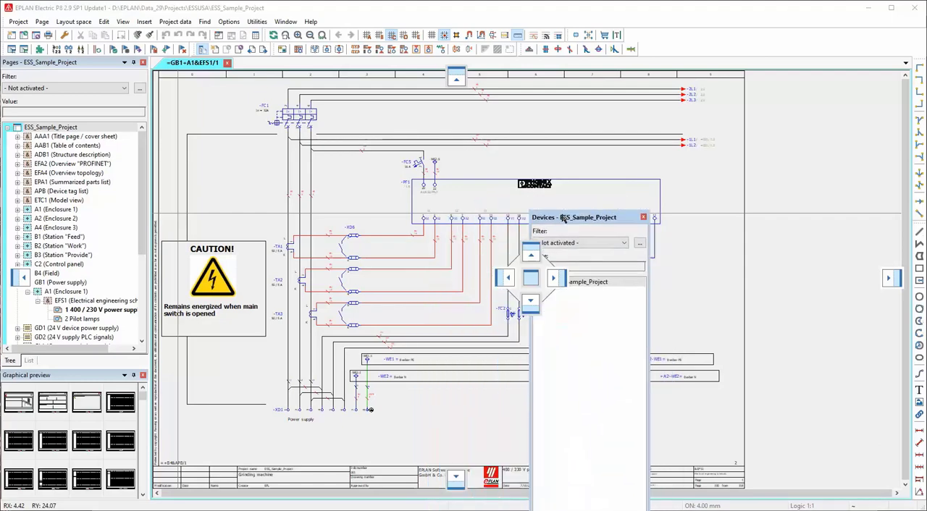
drag(572, 217, 485, 310)
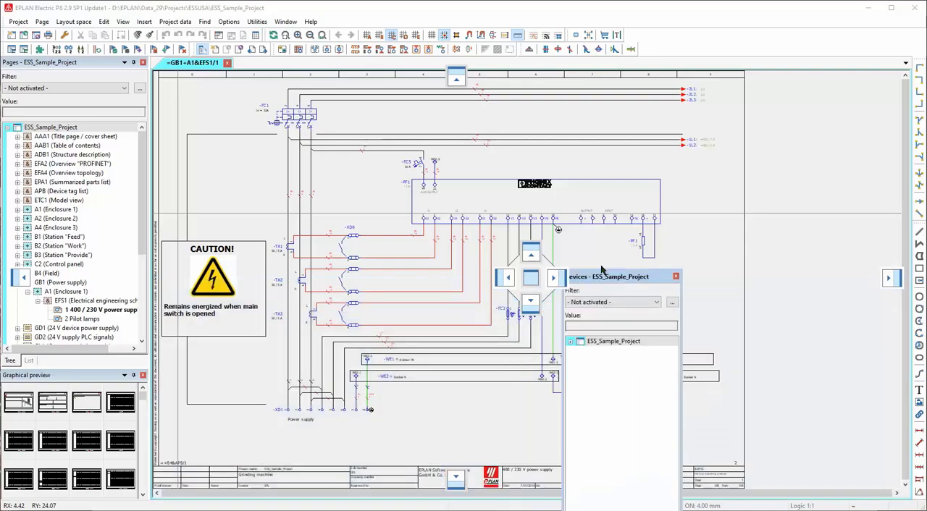
drag(608, 276, 481, 181)
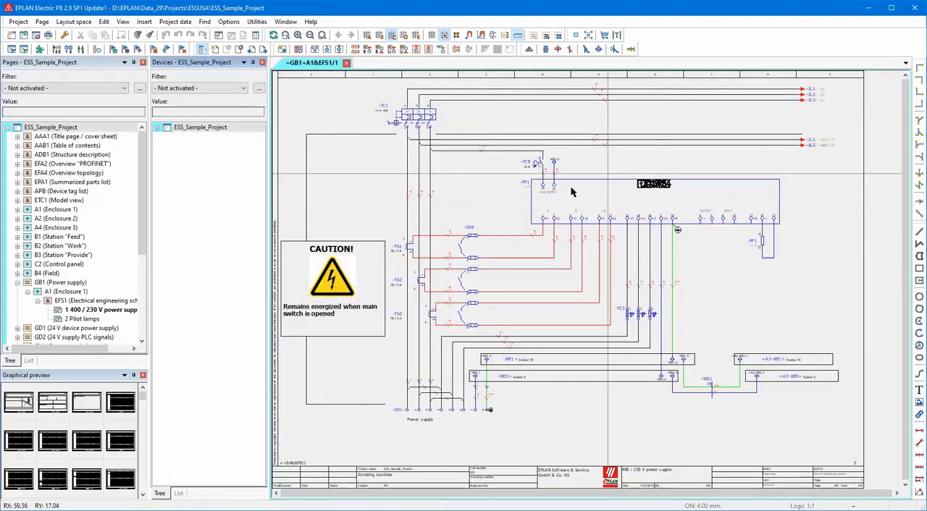
Open the Project data menu to begin launching the Terminal strips navigator.
click(175, 21)
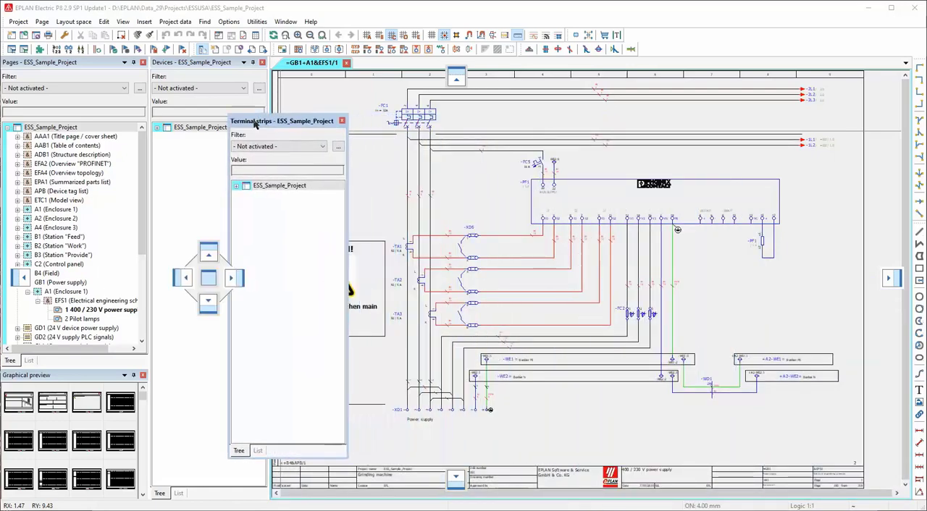
Dock the floating Terminal strips navigator as a tab beside Devices, then check both tabs.
drag(252, 120, 205, 192)
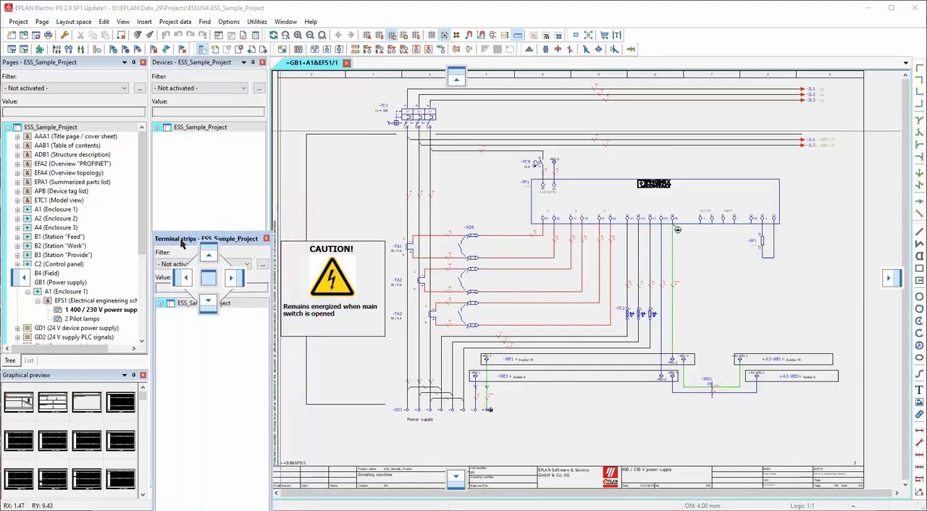
drag(182, 238, 182, 305)
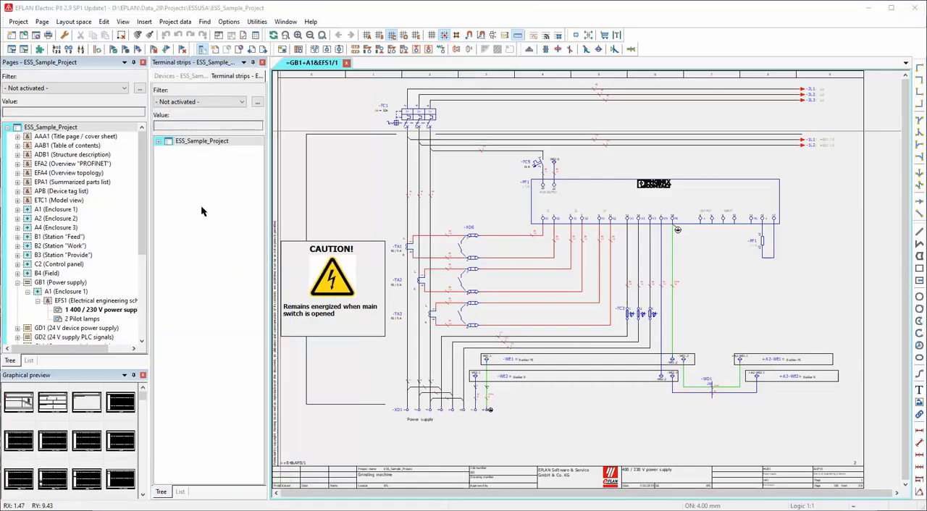
mouse_move(170, 77)
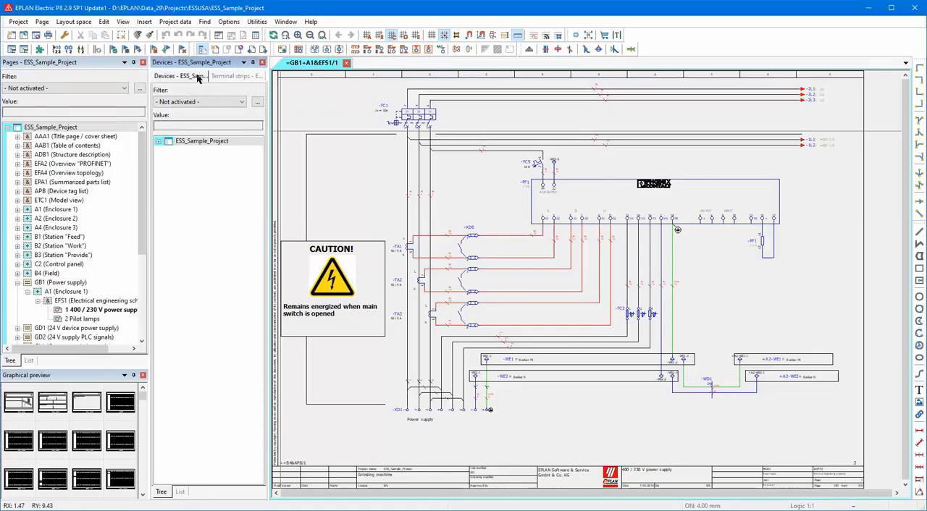
click(235, 75)
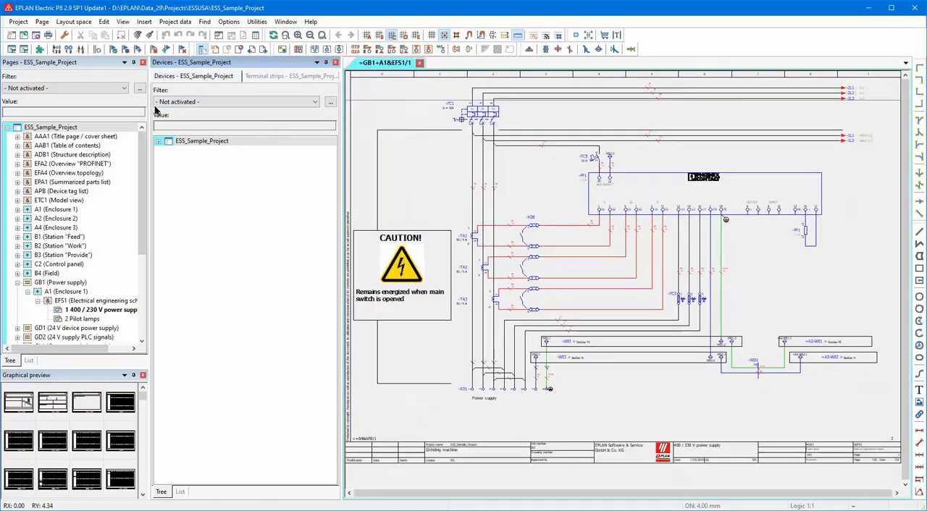
click(290, 76)
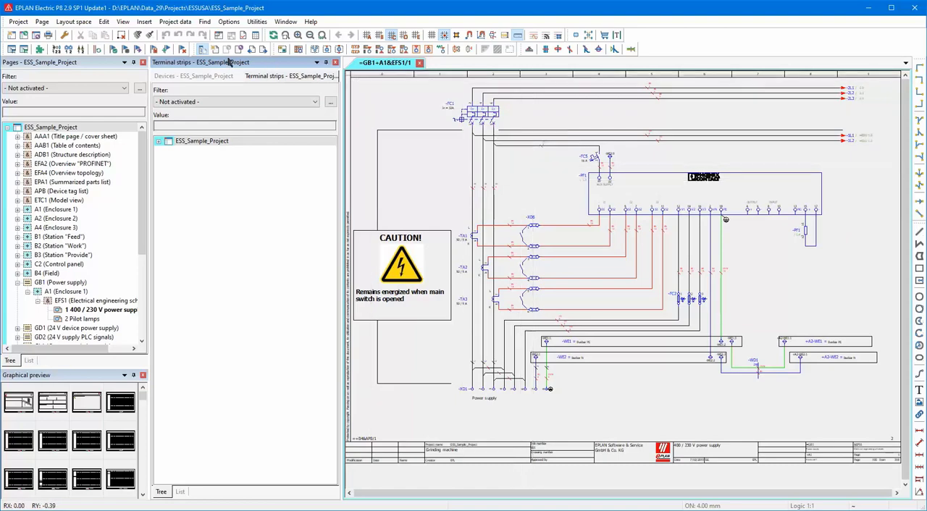
Open the Cables navigator and cycle through the Terminal strips, Cables and Devices tabs.
click(175, 21)
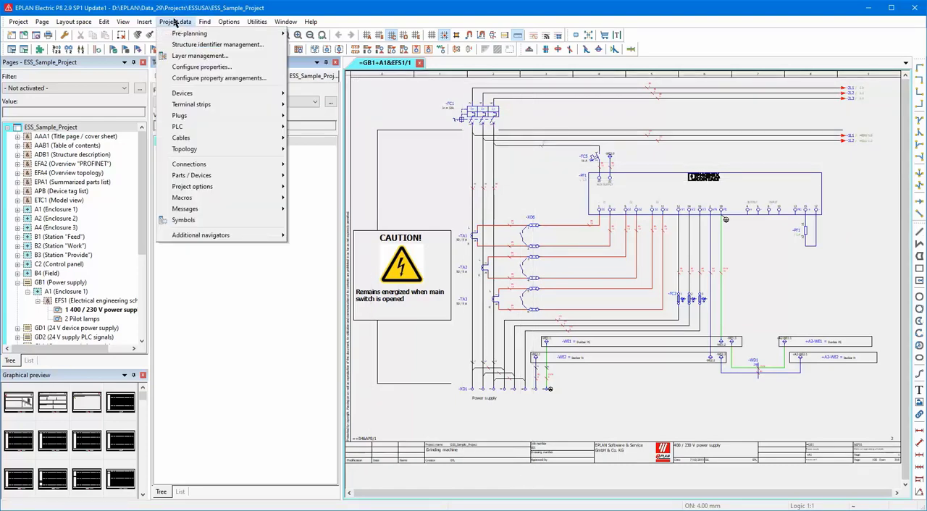
mouse_move(181, 138)
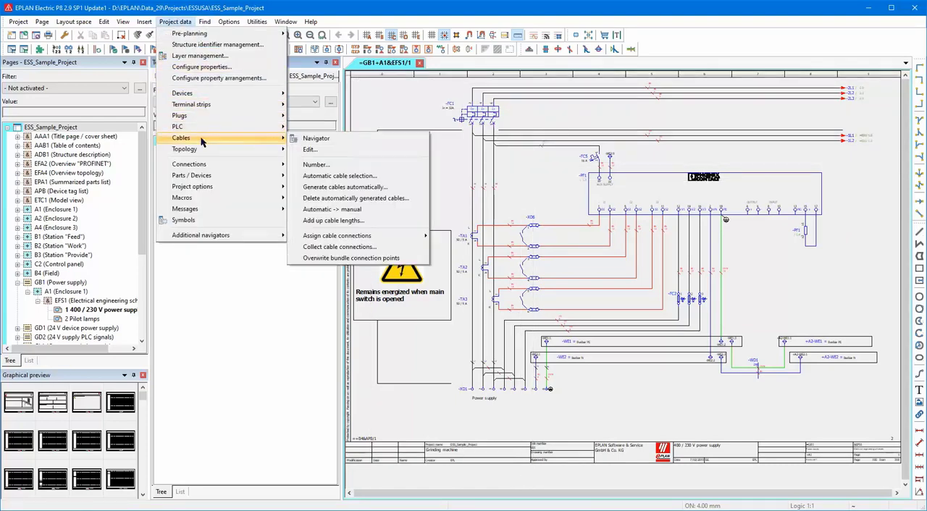
click(316, 139)
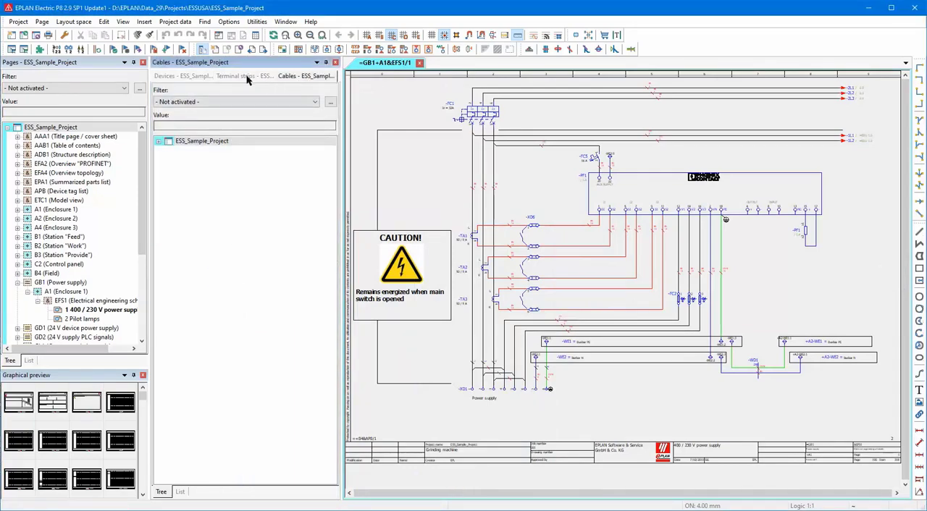
click(235, 76)
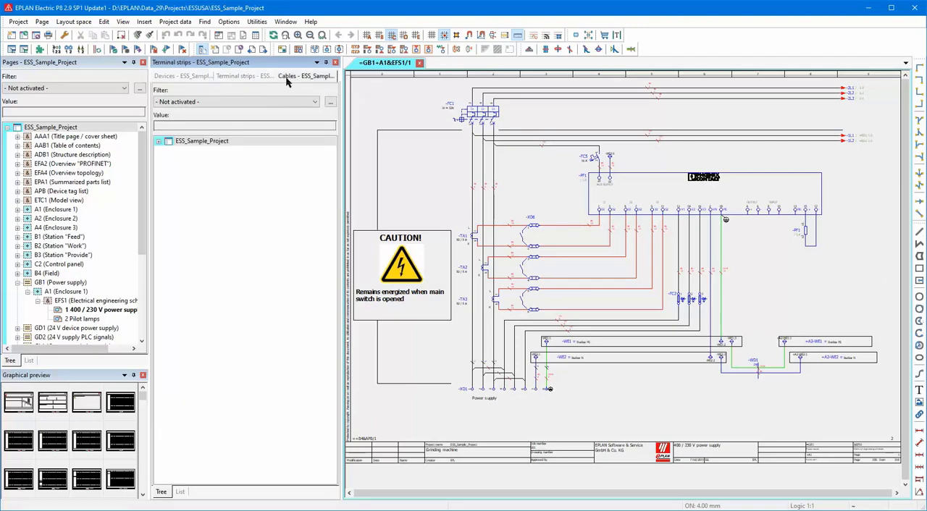
click(305, 75)
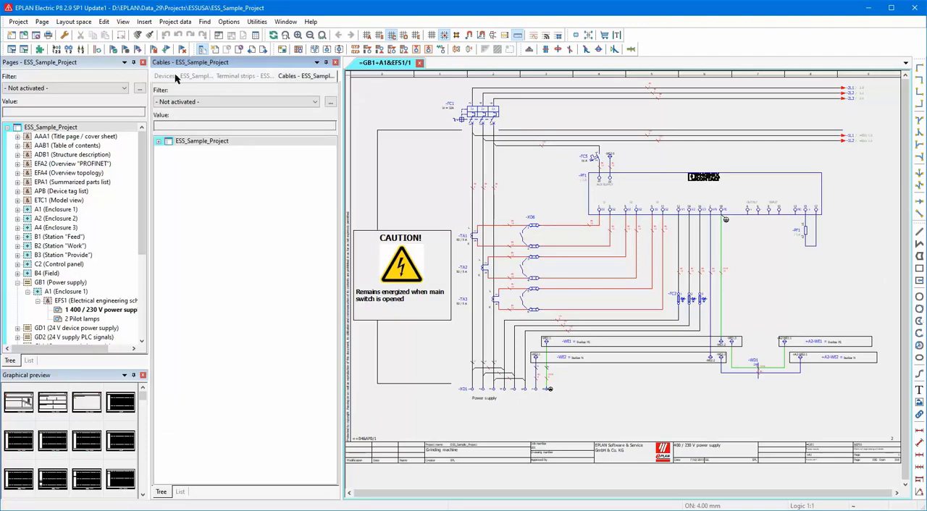
click(167, 76)
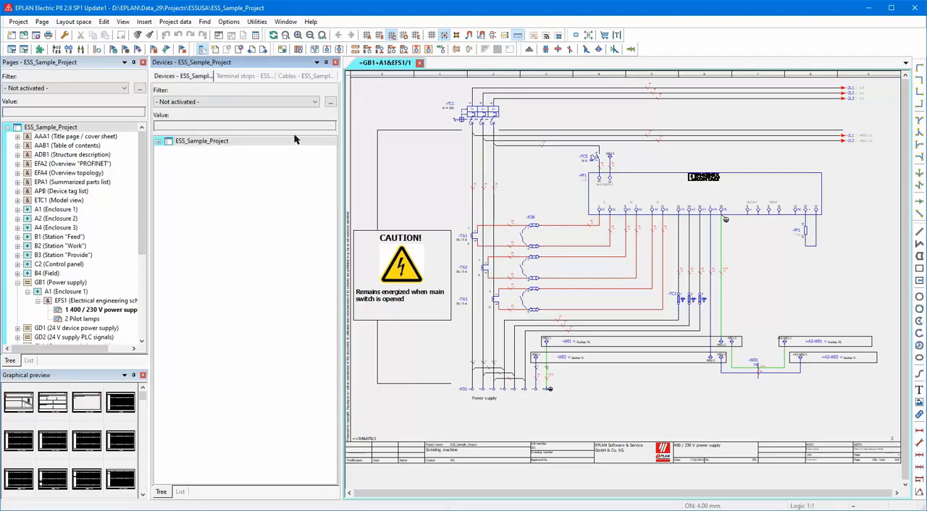
mouse_move(296, 150)
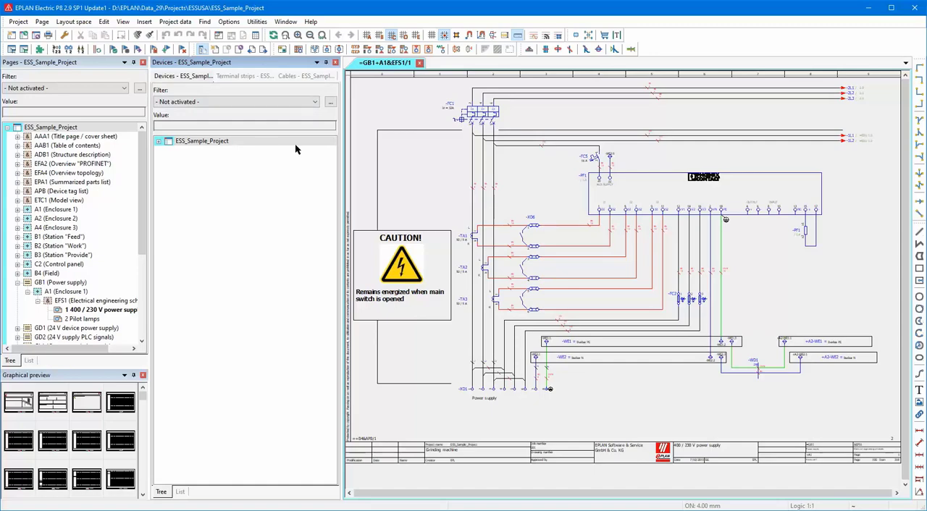
mouse_move(295, 79)
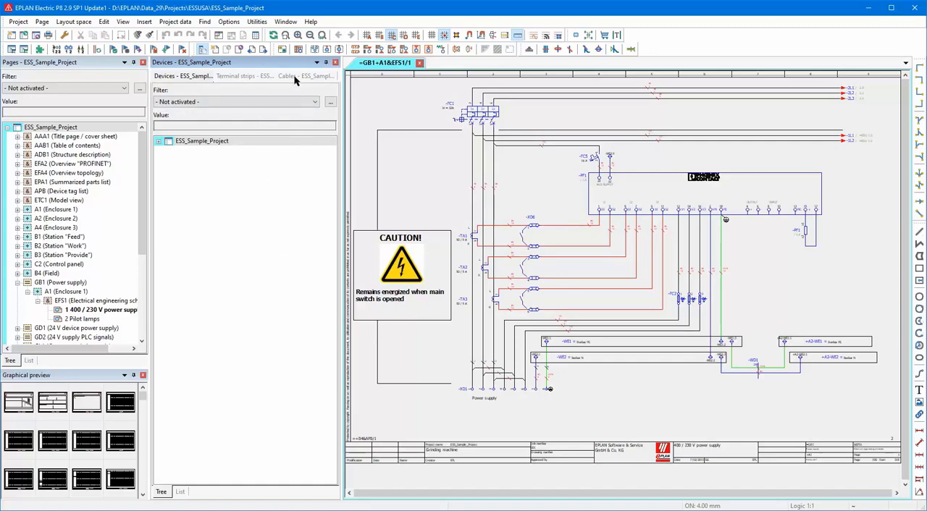
click(289, 76)
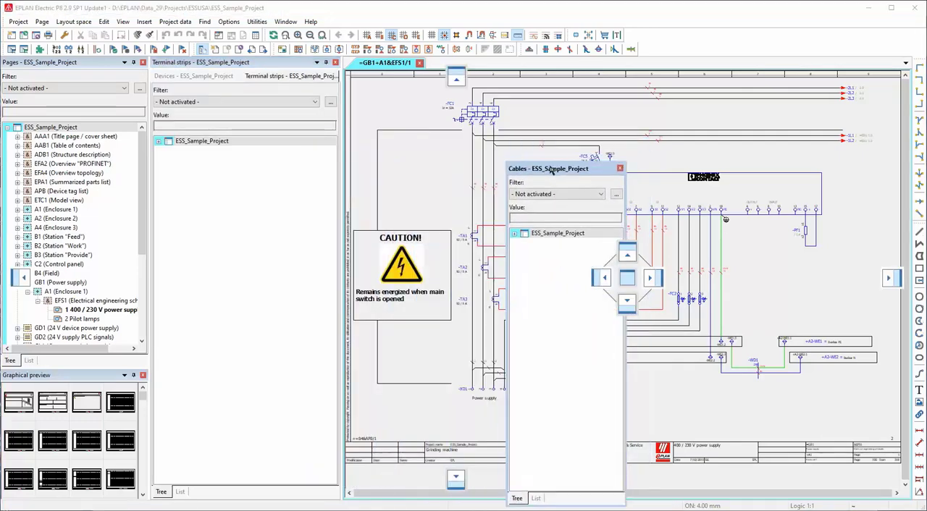
Drag the Cables navigator out of the shared tabbed panel.
drag(548, 168, 483, 149)
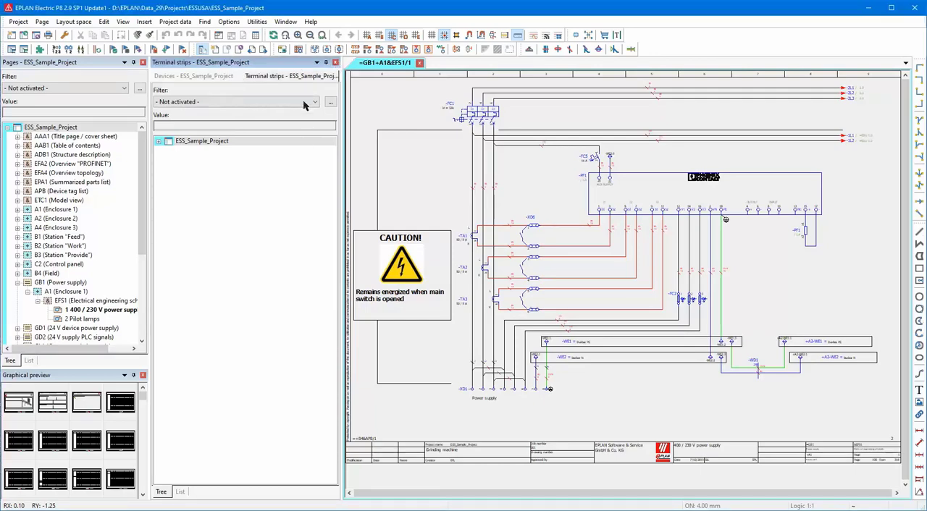
mouse_move(267, 211)
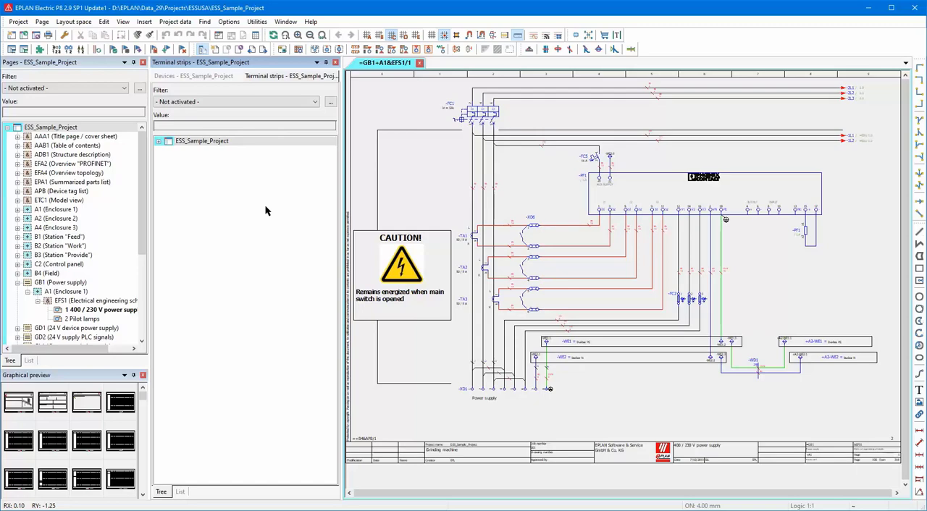
mouse_move(236, 65)
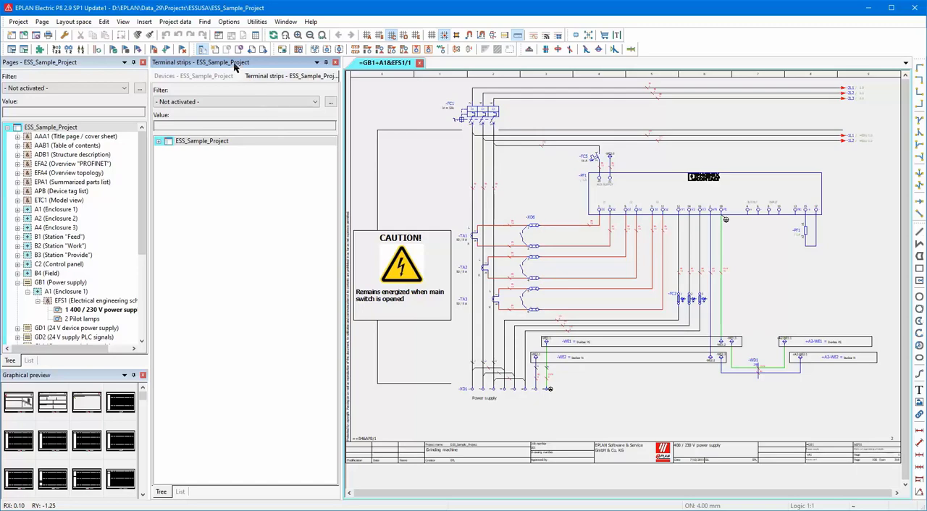
mouse_move(215, 65)
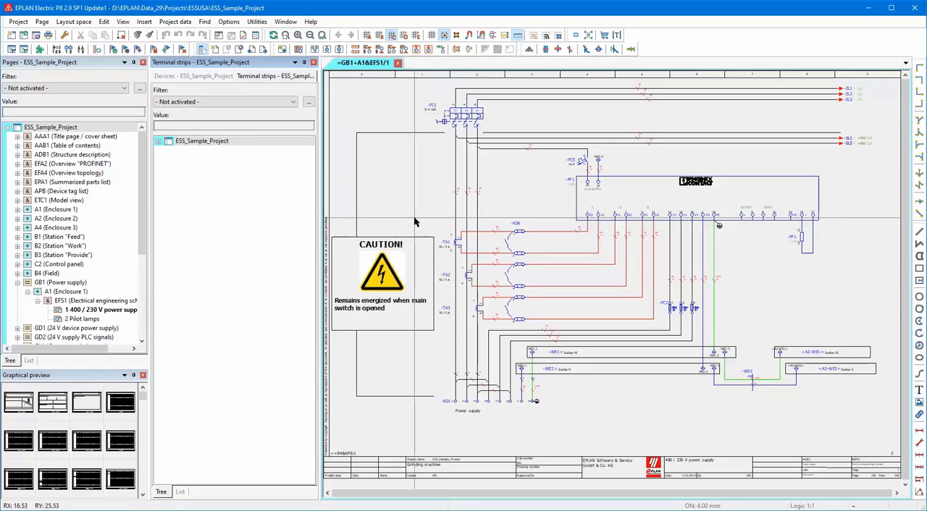
mouse_move(829, 401)
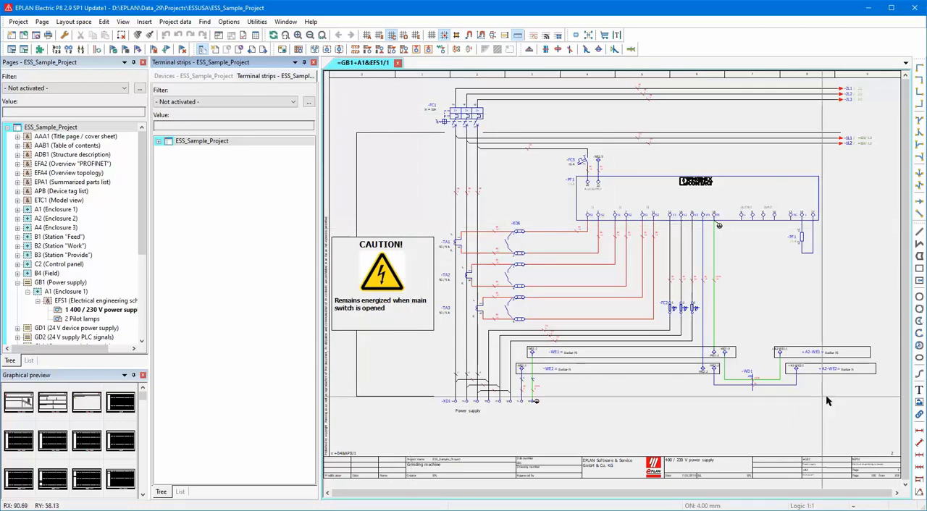